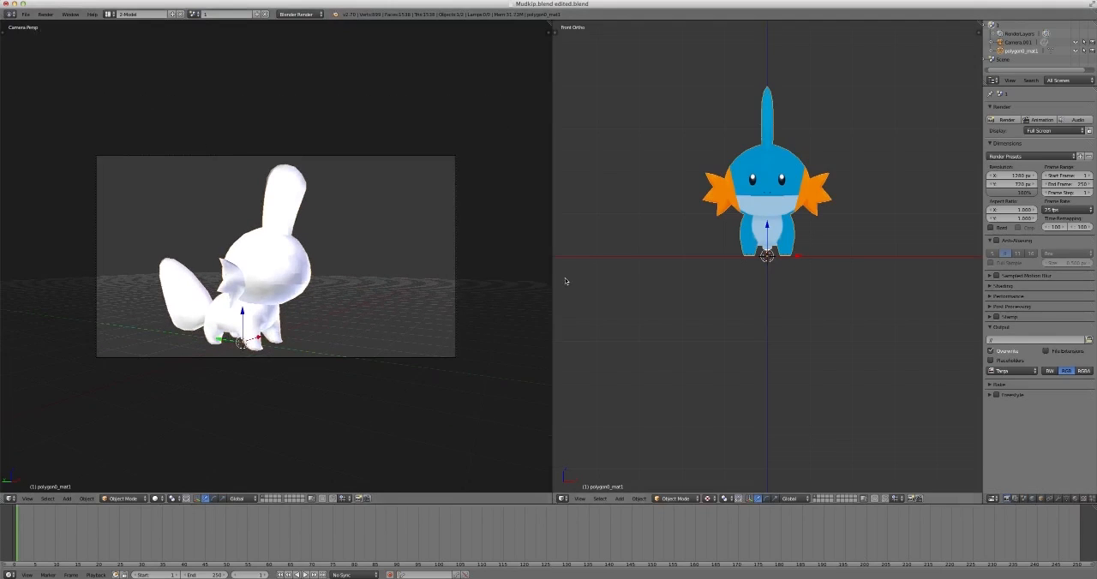
mouse_move(675, 279)
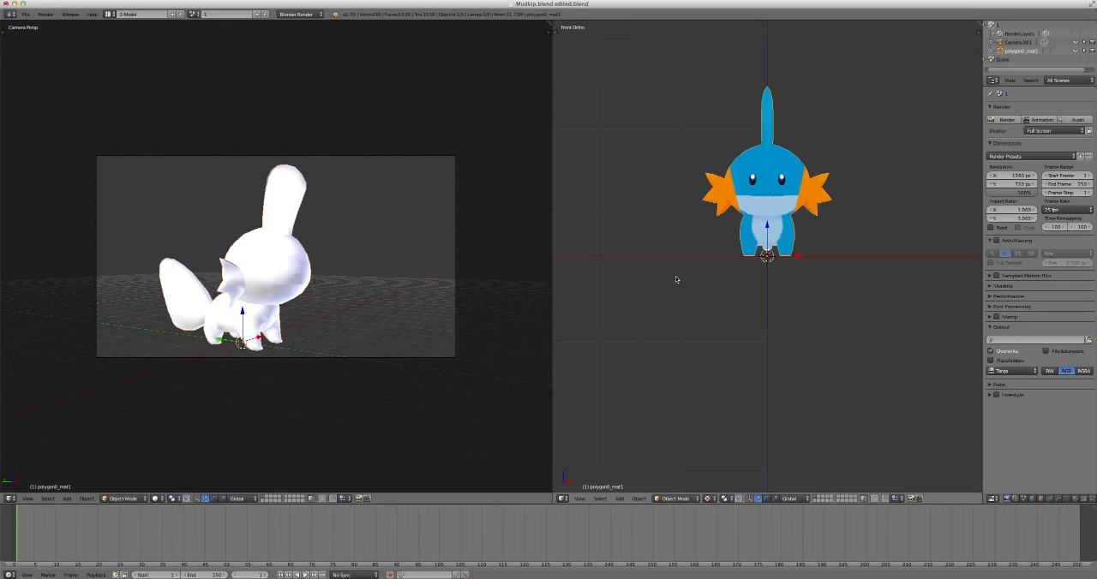
mouse_move(847, 243)
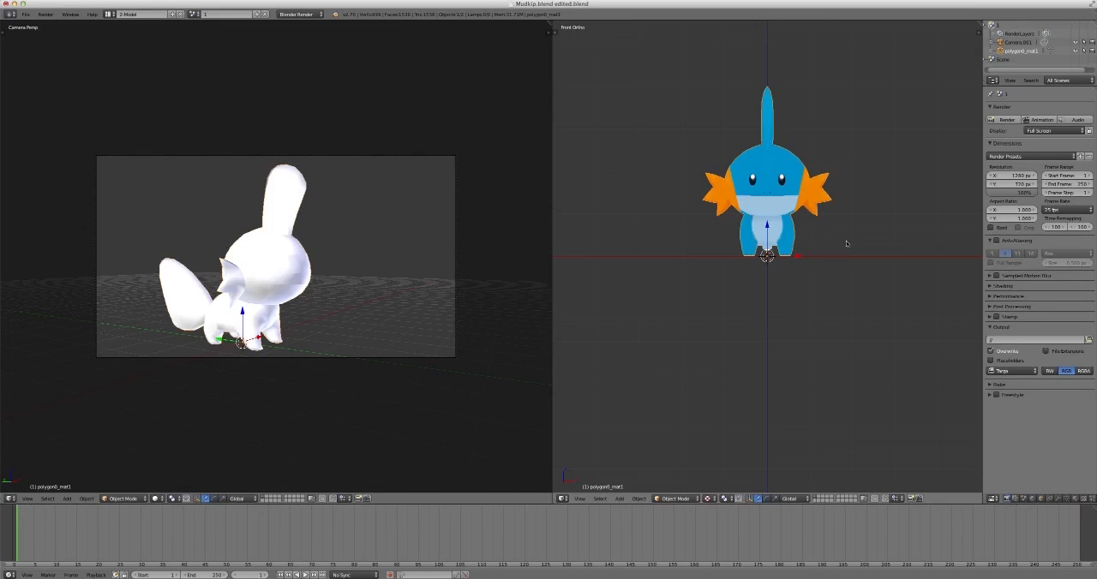
mouse_move(816, 253)
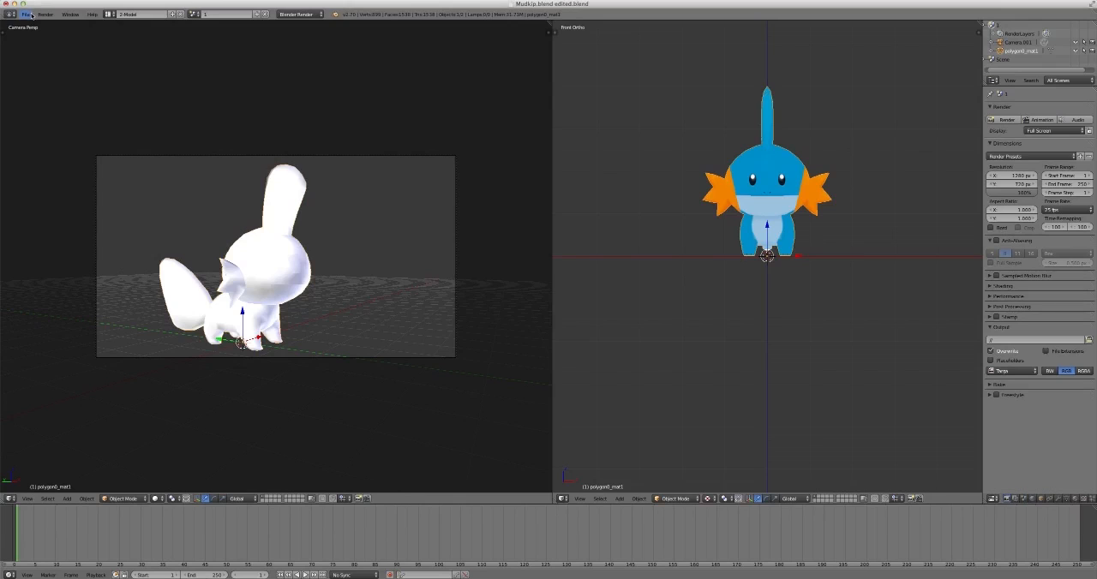
Open the earlier dragon armature project from the recent files list.
left_click(27, 14)
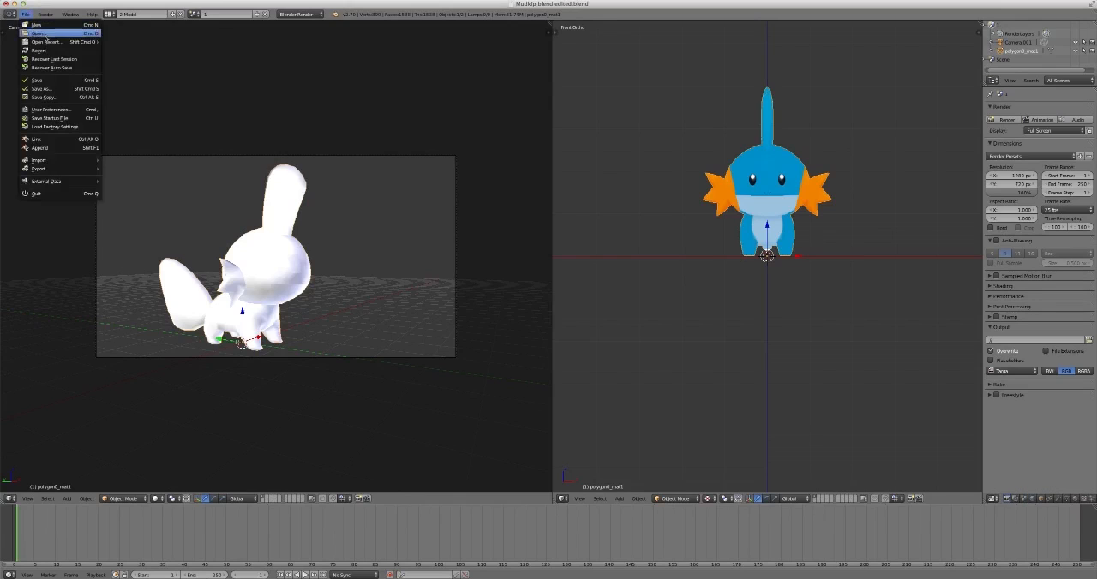
left_click(47, 42)
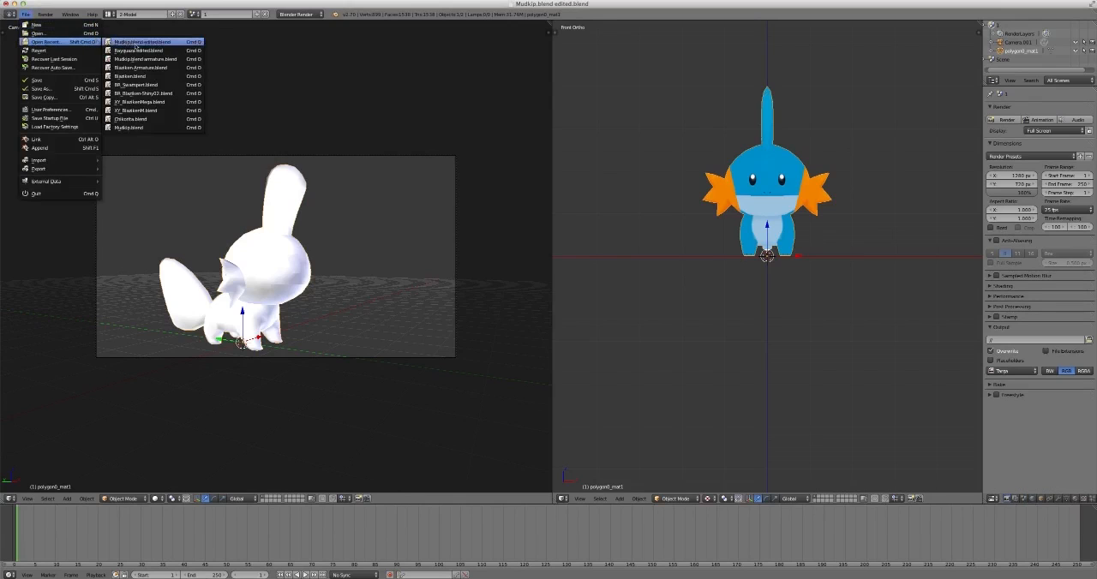
left_click(141, 41)
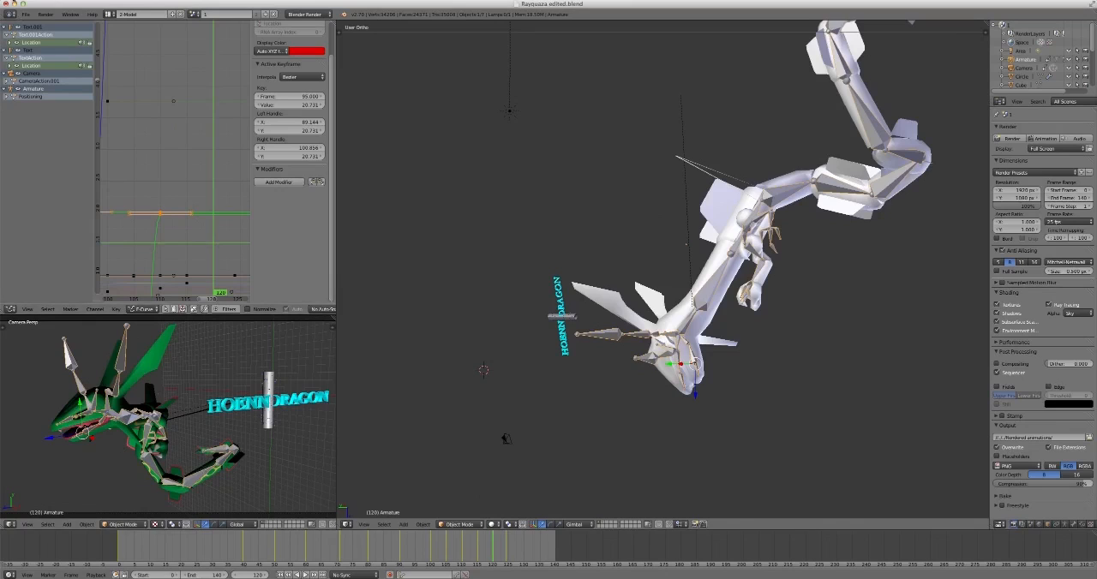
Return to the Mudkip file and add a single-bone armature through the model's centre.
left_click(27, 14)
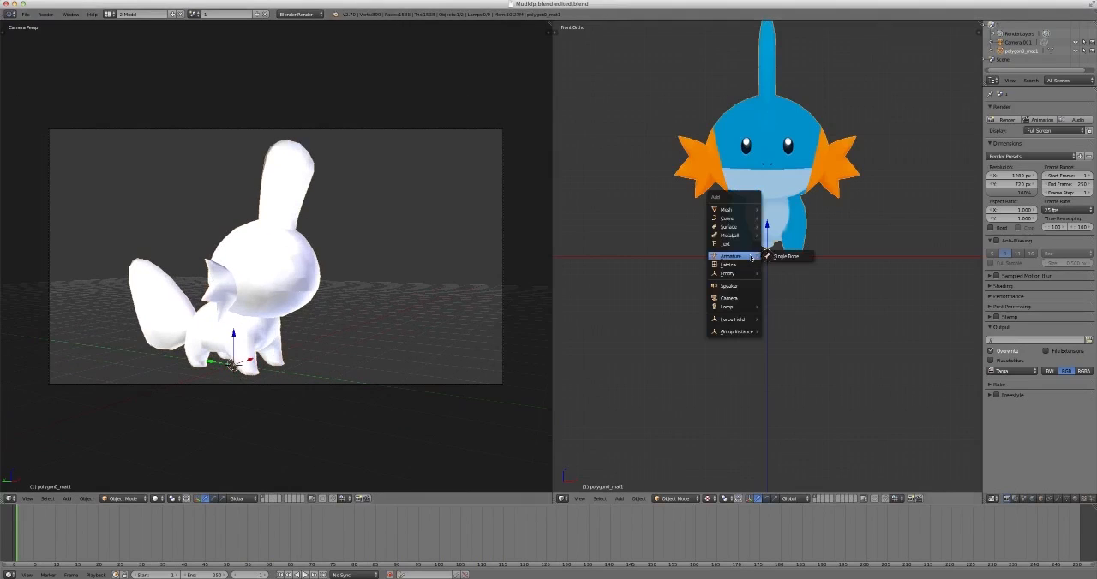
left_click(784, 256)
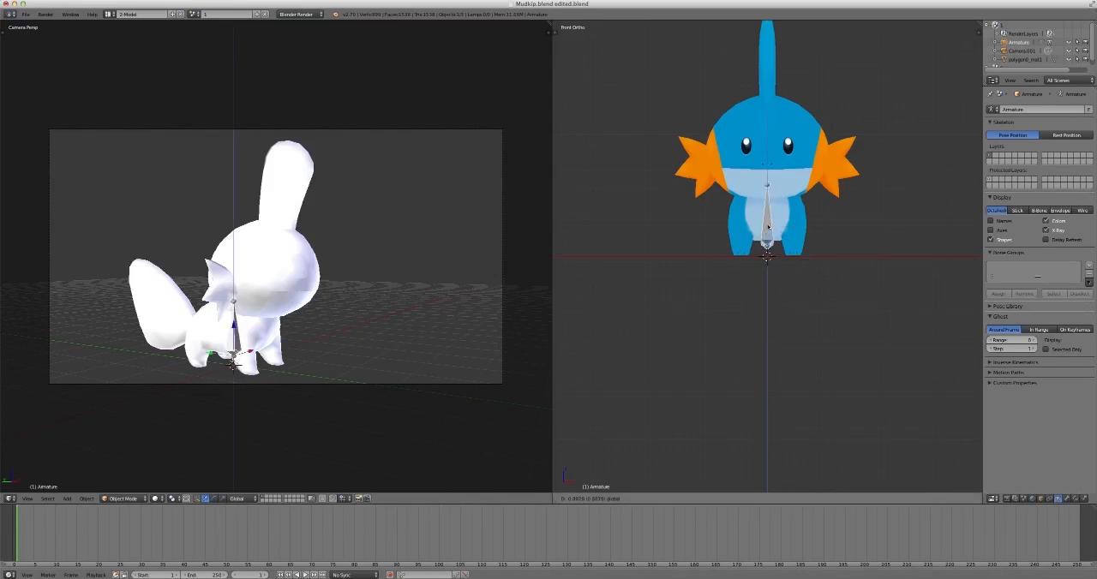
Scale the bone down and move it beside the Mudkip model's lower body.
left_click(766, 226)
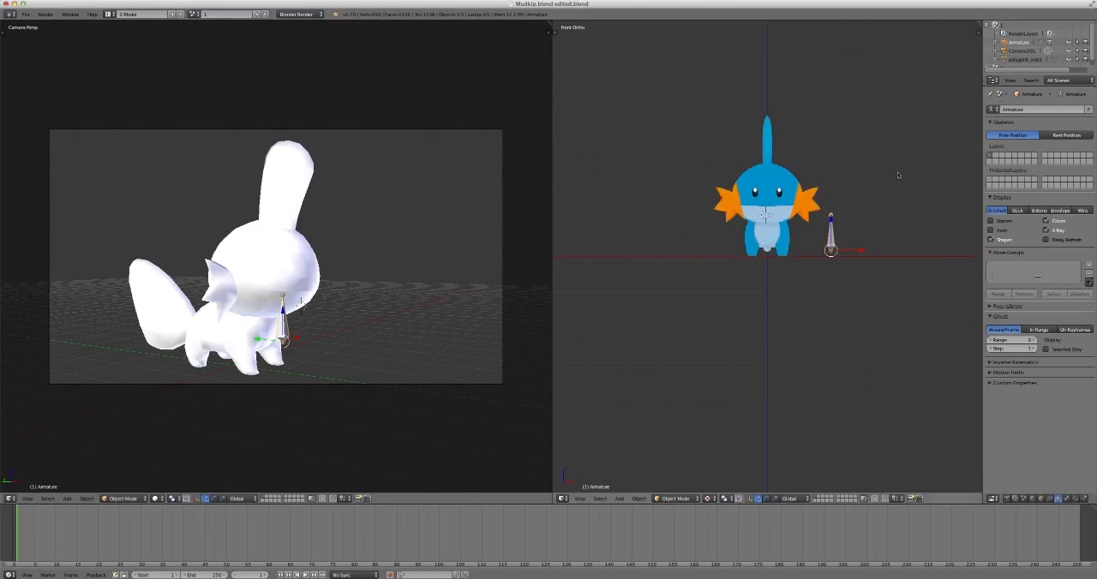
mouse_move(706, 250)
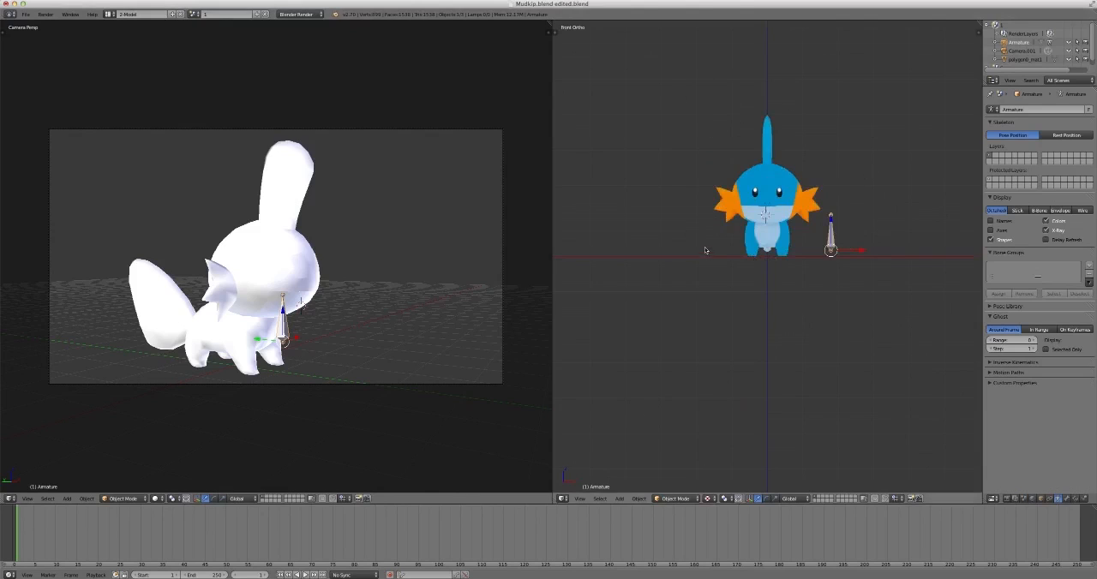
mouse_move(856, 181)
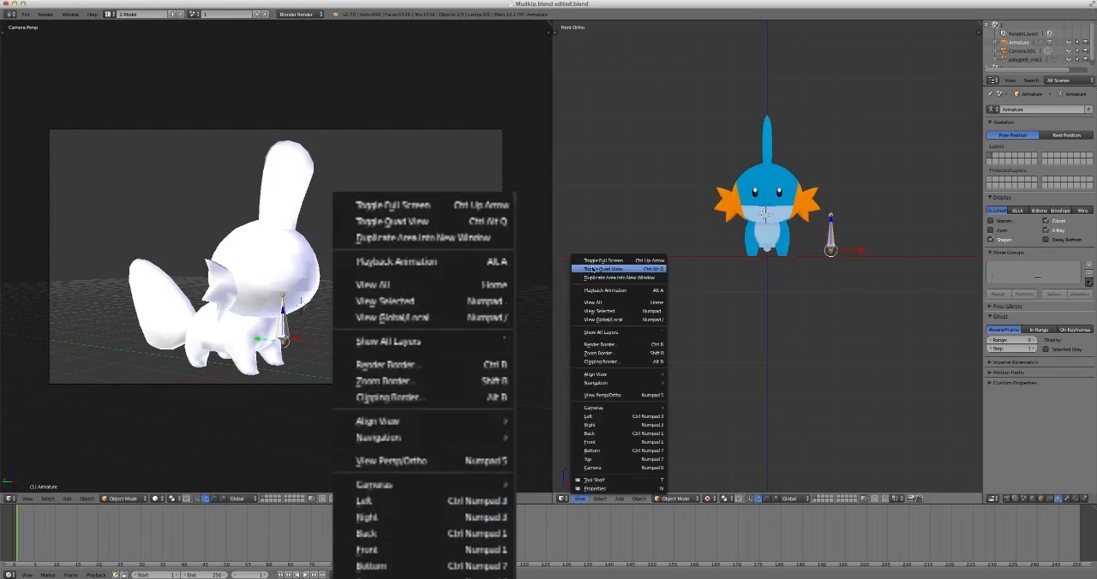
Toggle Quad View and lay the bone horizontally along the tail.
left_click(608, 269)
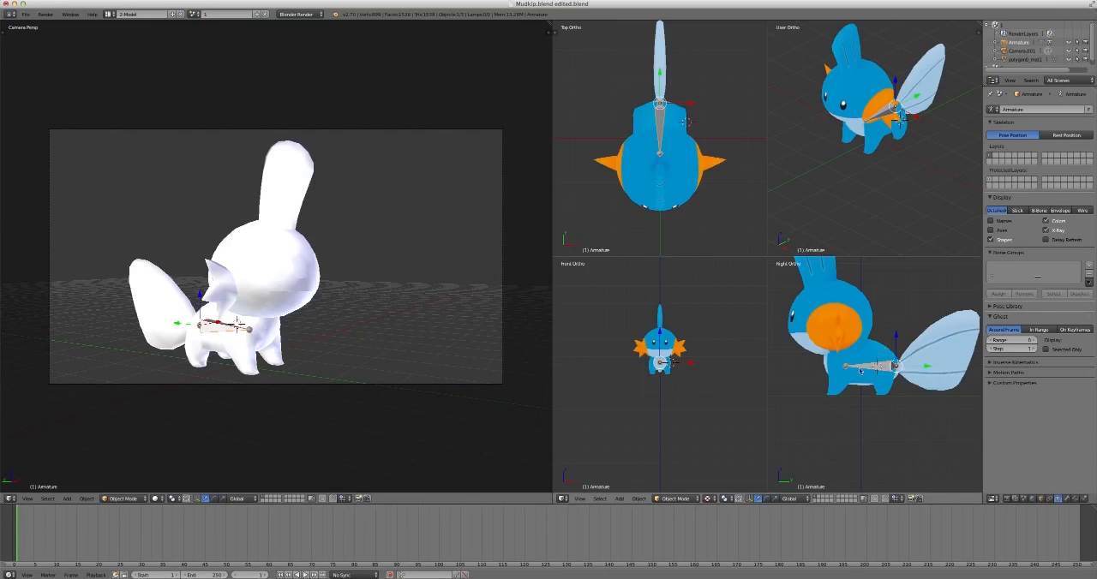
mouse_move(841, 377)
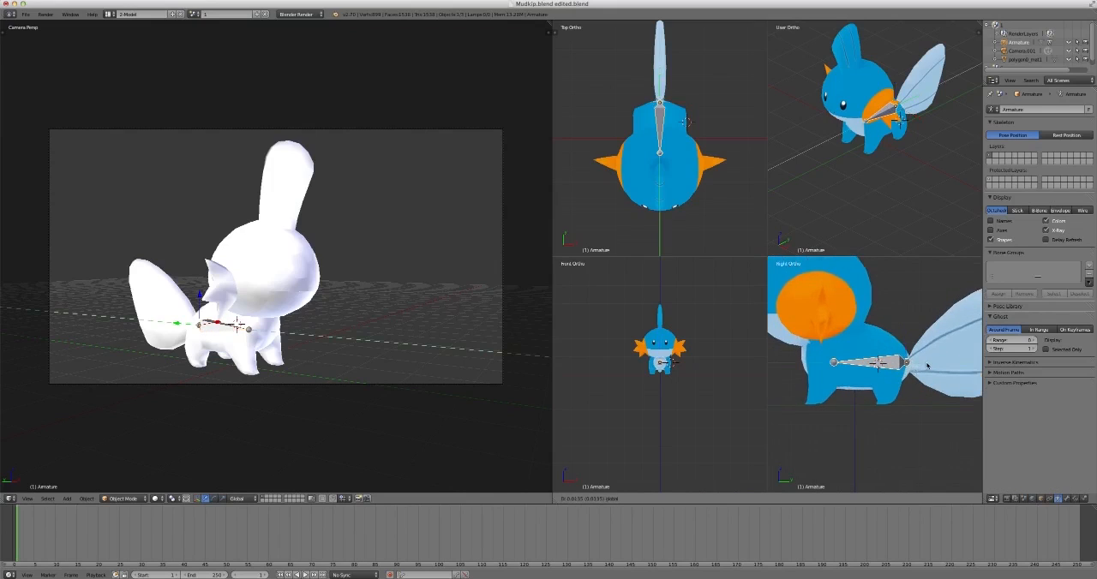
mouse_move(925, 365)
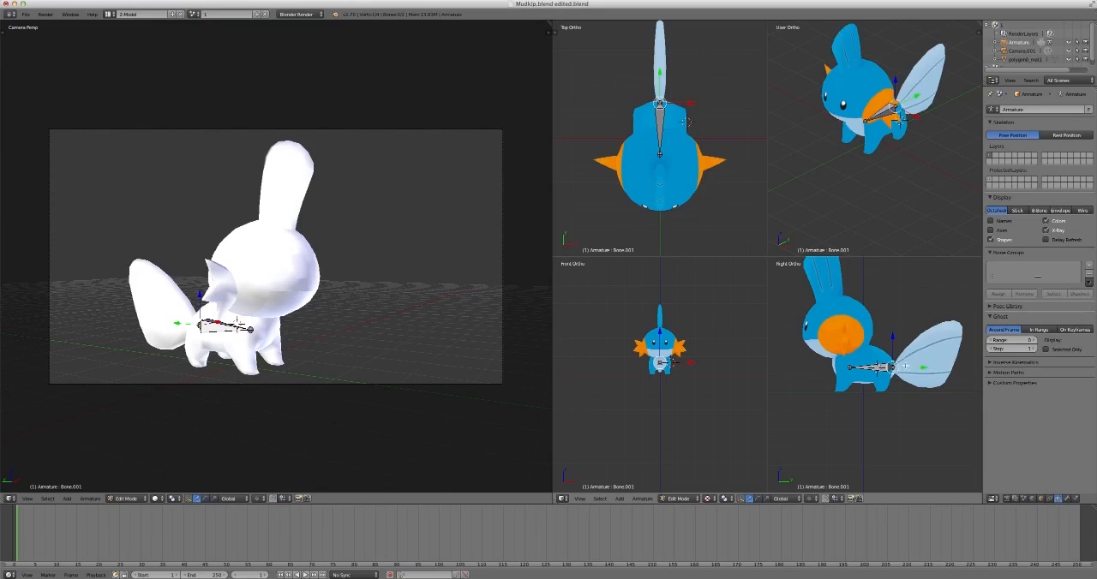
Extrude a second bone from the body bone back into the tail fin.
left_click_drag(223, 326, 146, 319)
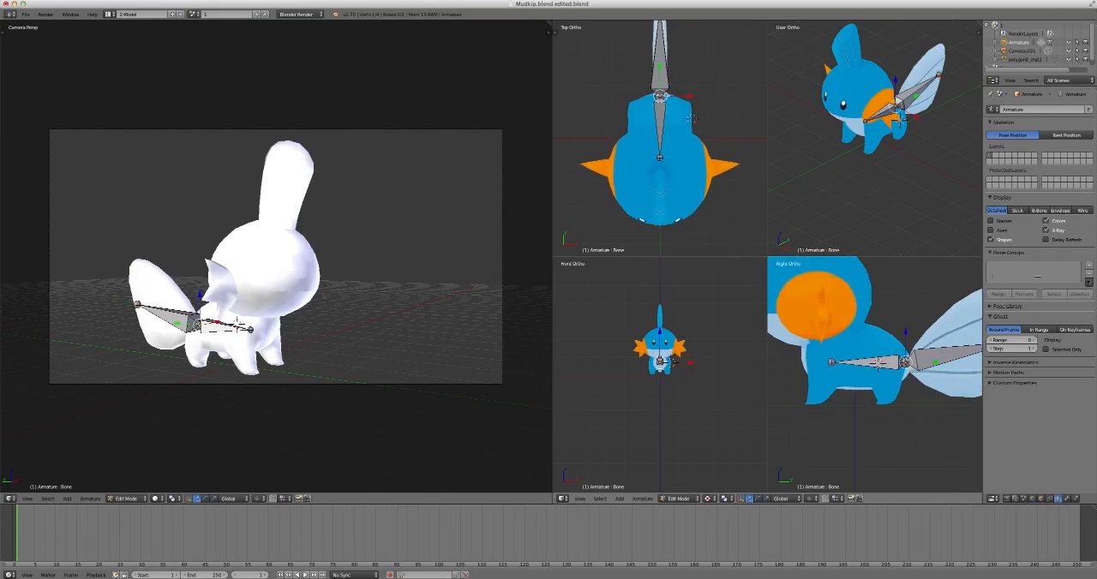
mouse_move(866, 336)
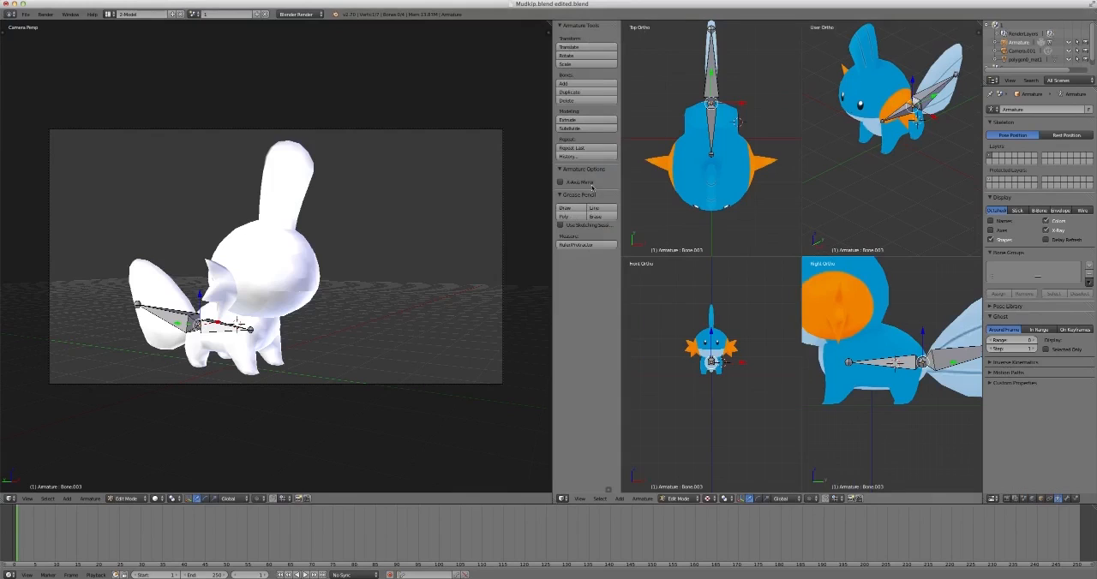
mouse_move(590, 181)
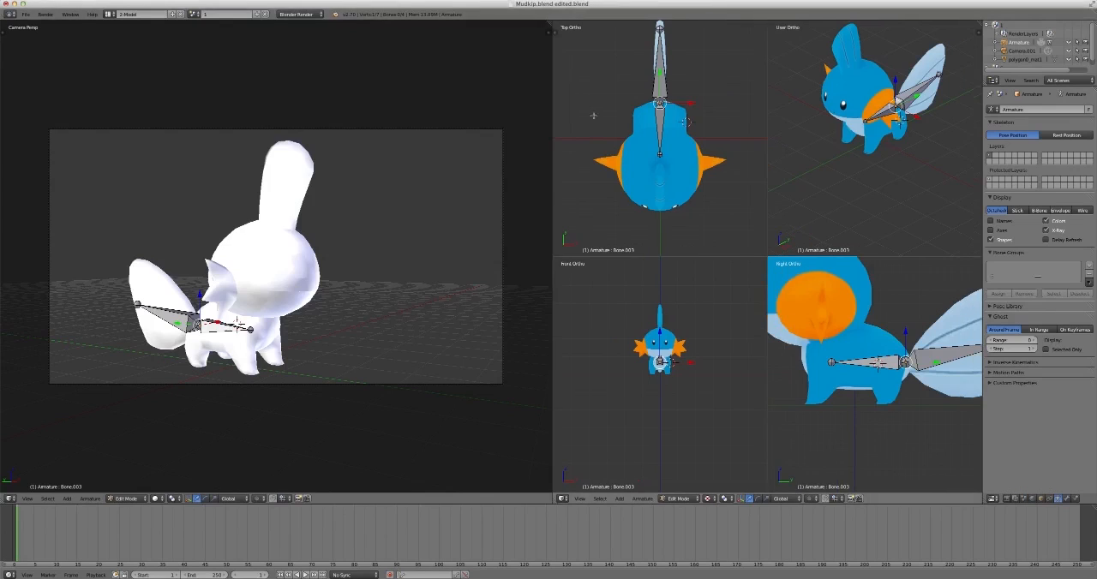
mouse_move(596, 168)
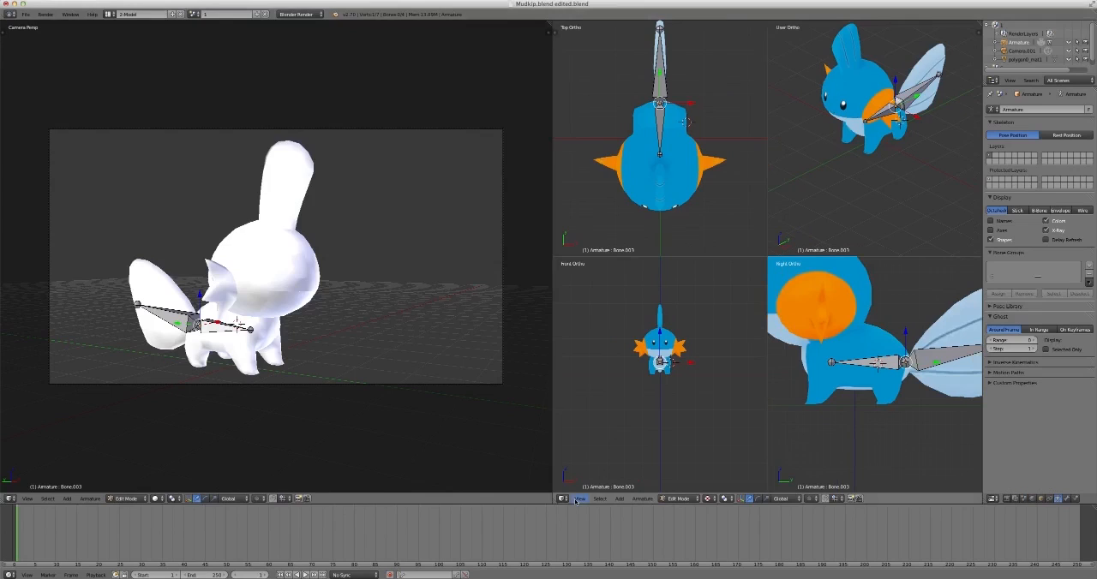
mouse_move(716, 189)
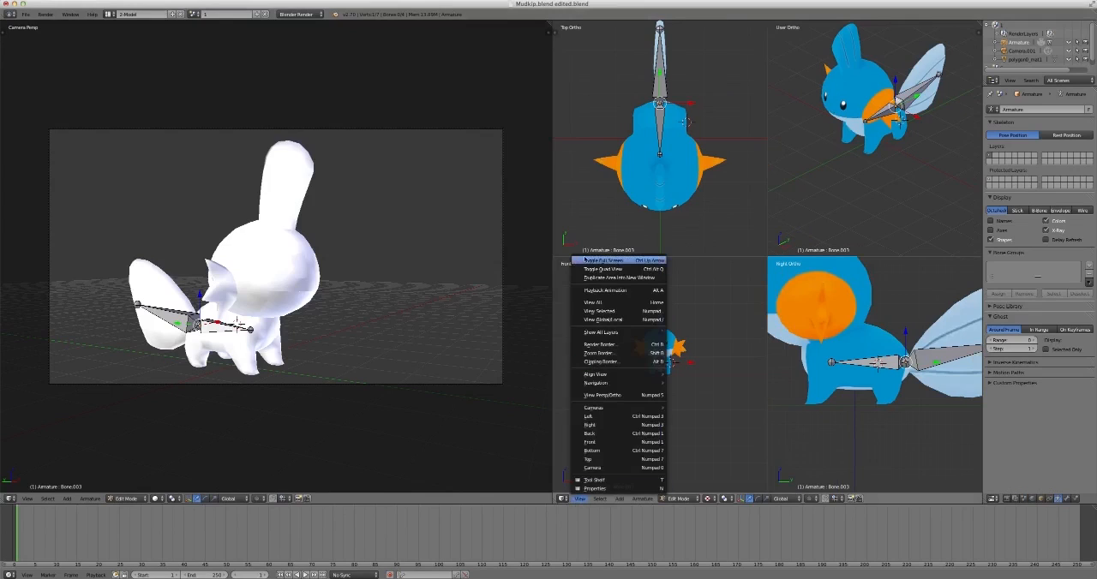
Make the quad view fill the window and extrude a bone down into the leg.
left_click(603, 260)
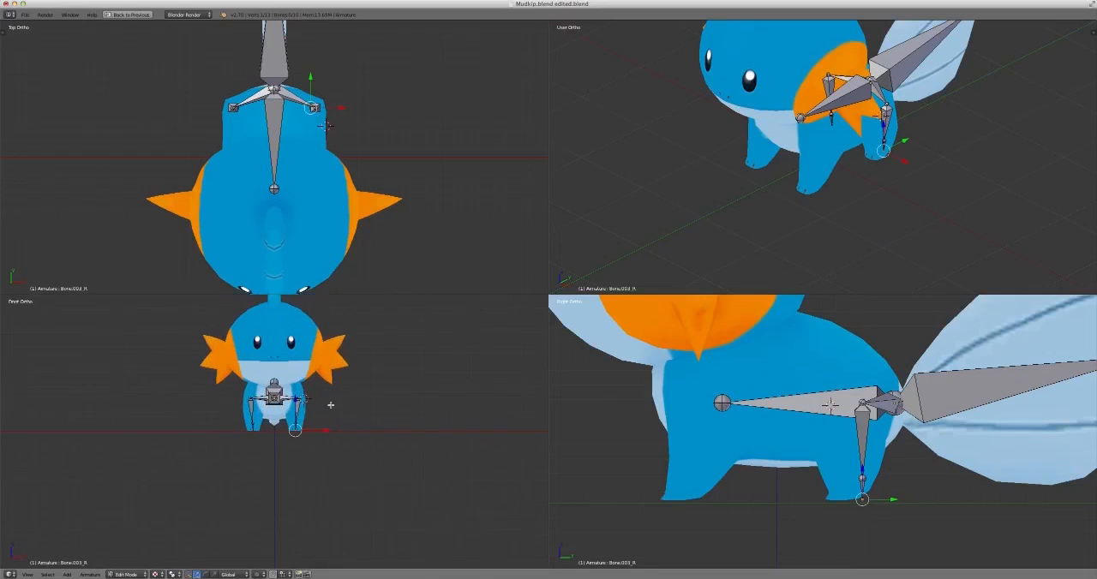
mouse_move(341, 137)
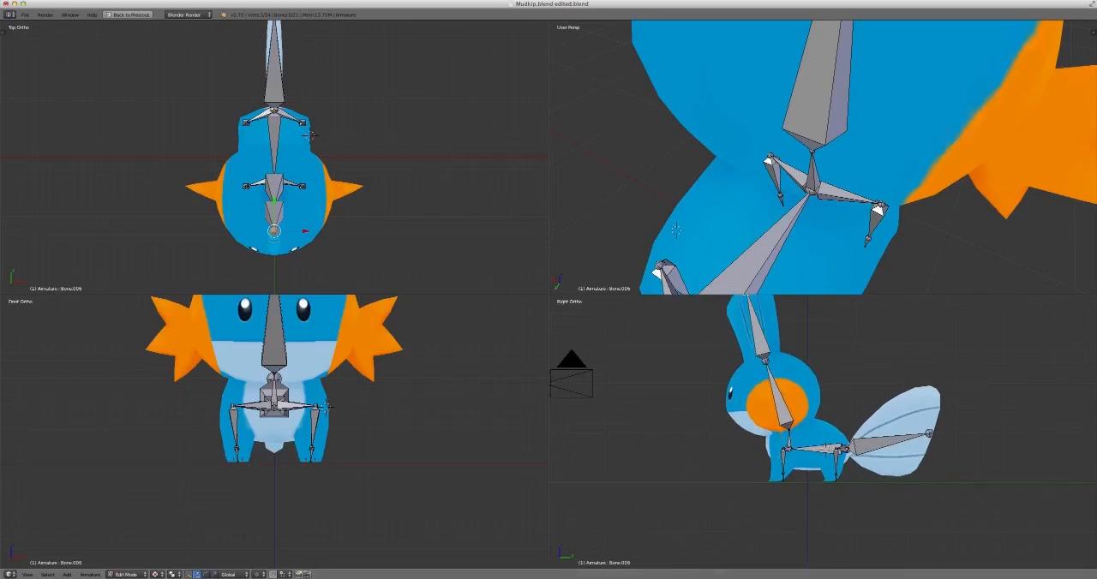
Restore the normal layout from full screen and switch to Object Mode for parenting.
left_click(27, 575)
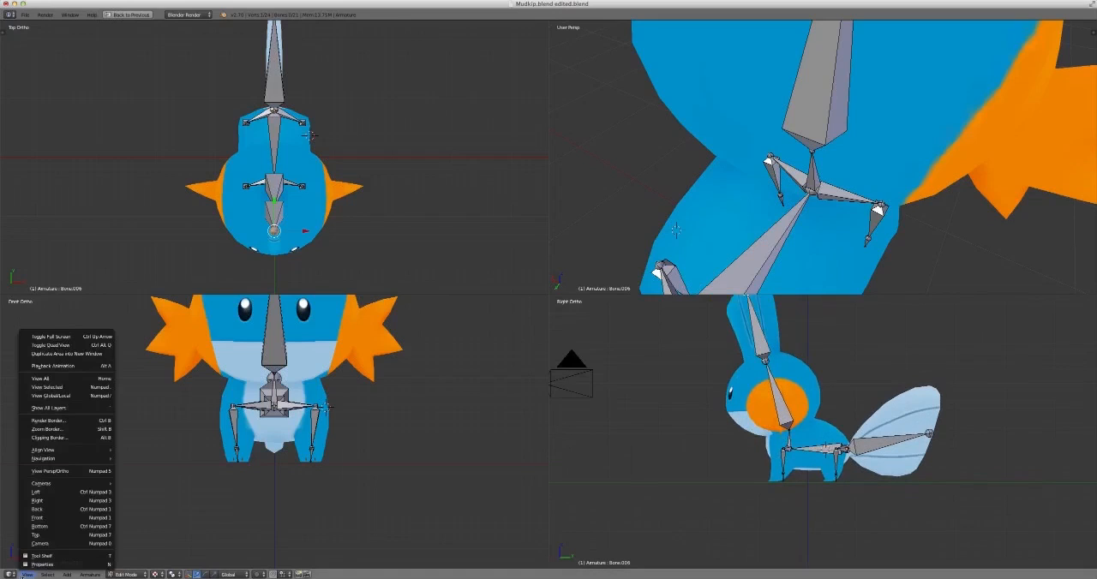
mouse_move(51, 347)
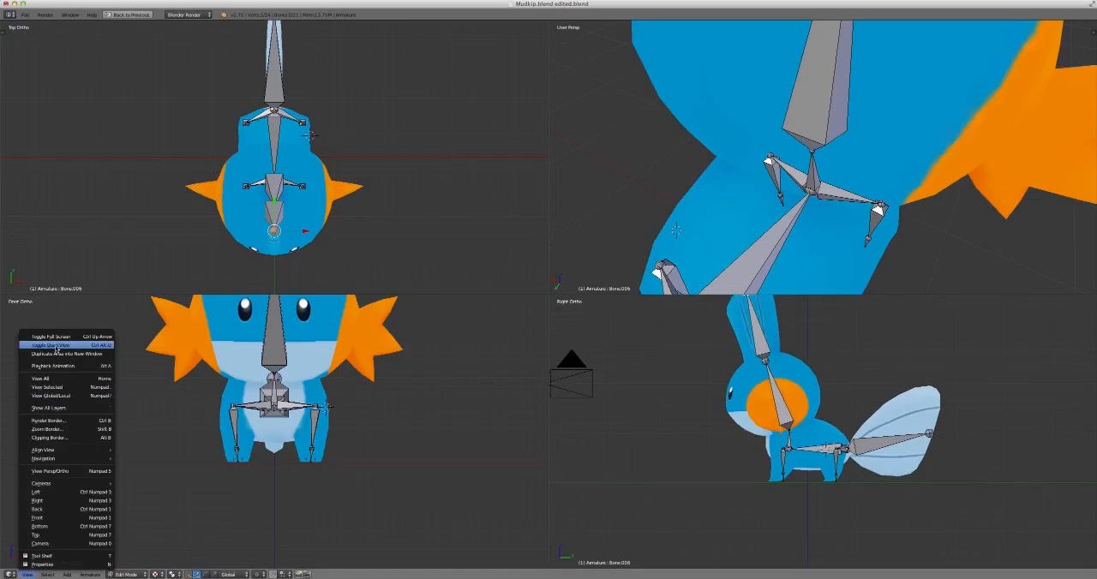
left_click(48, 344)
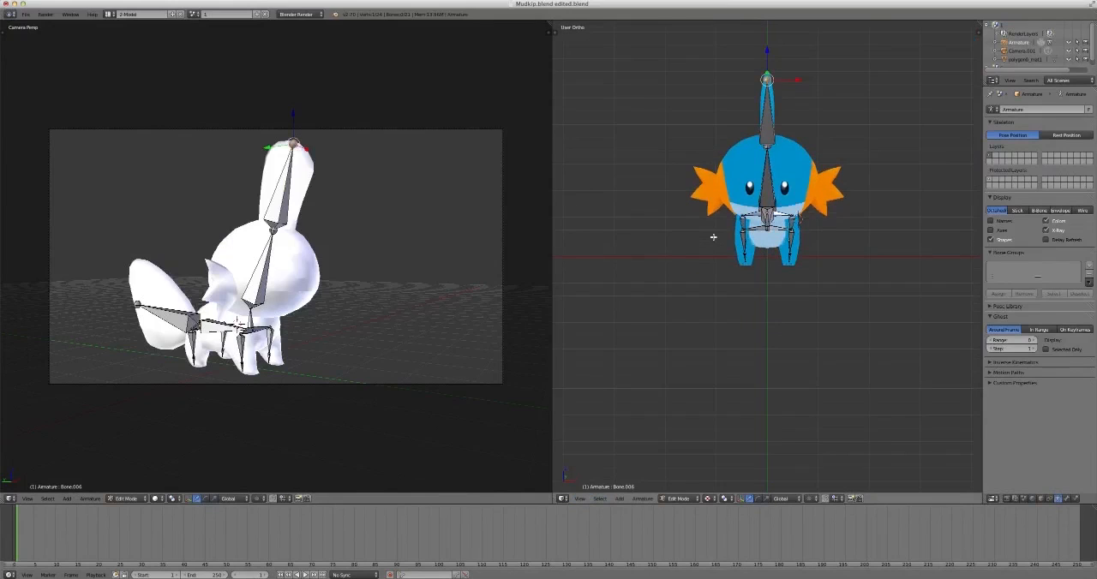
key("Tab")
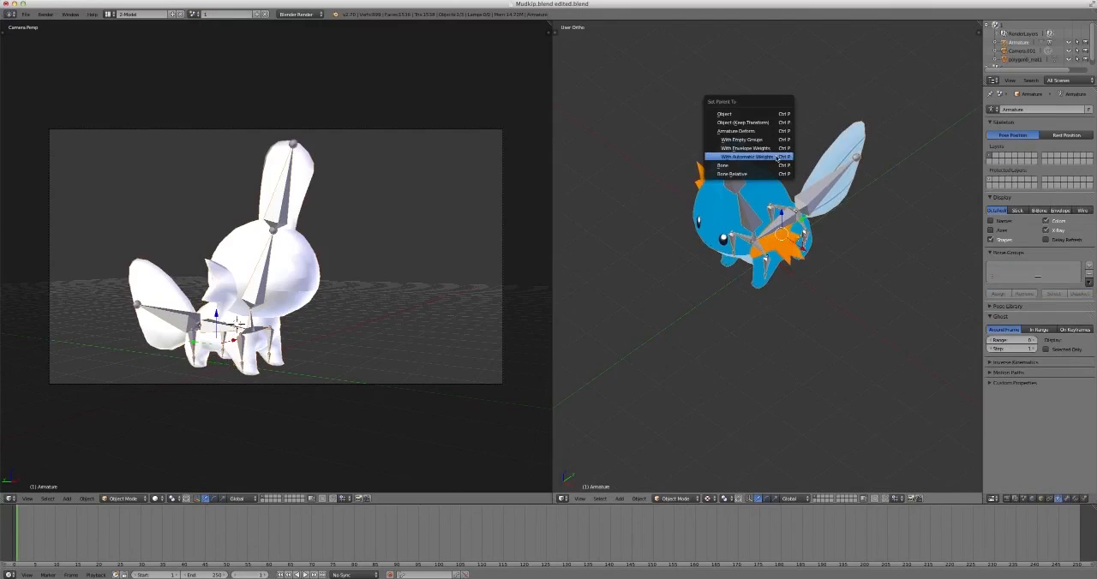
mouse_move(745, 148)
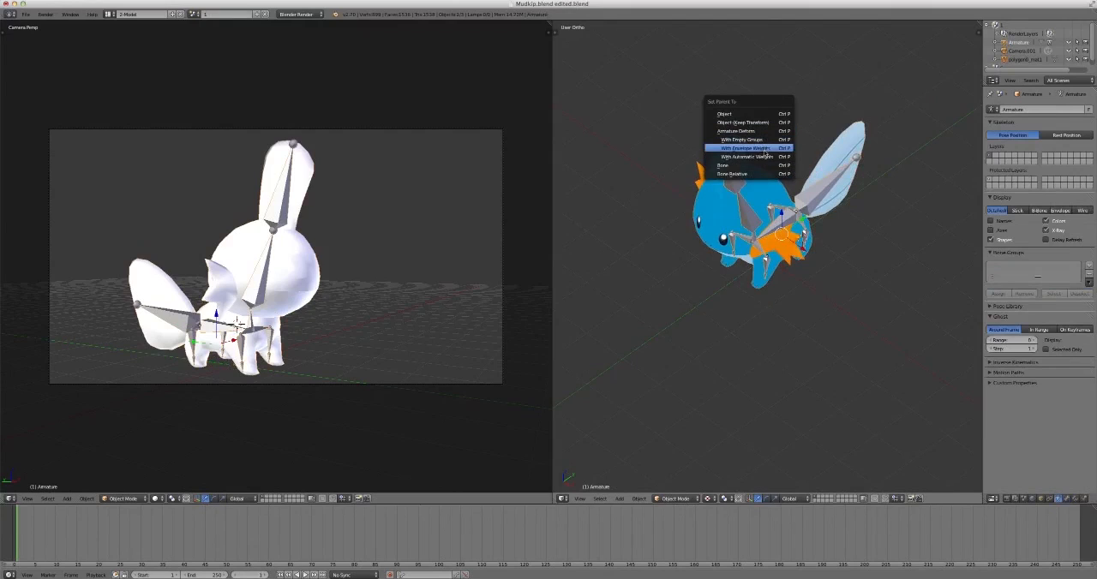
mouse_move(747, 158)
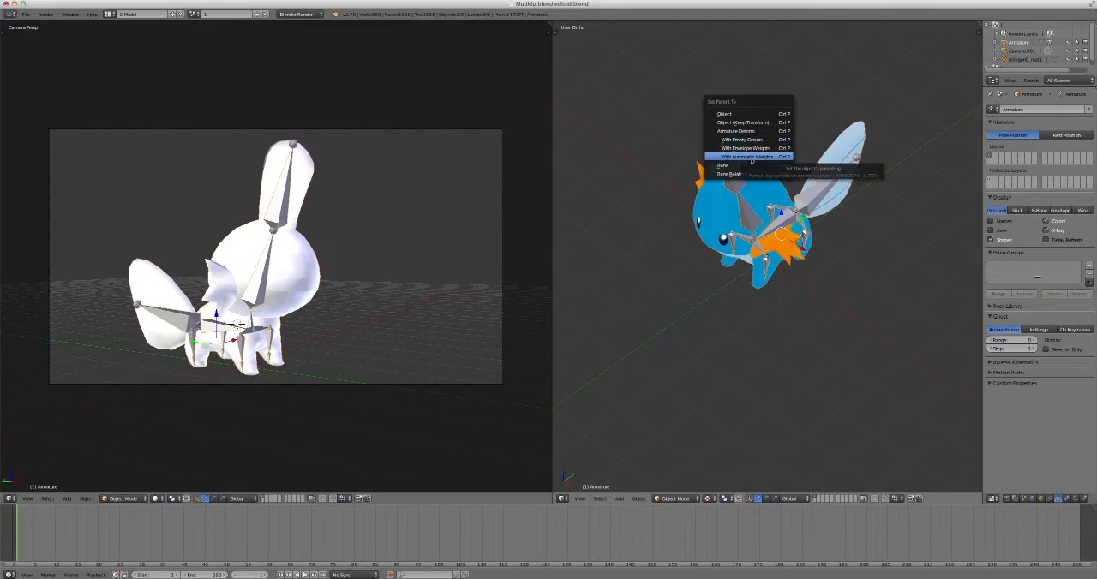
Parent the Mudkip mesh to the armature with Armature Deform With Automatic Weights.
left_click(746, 156)
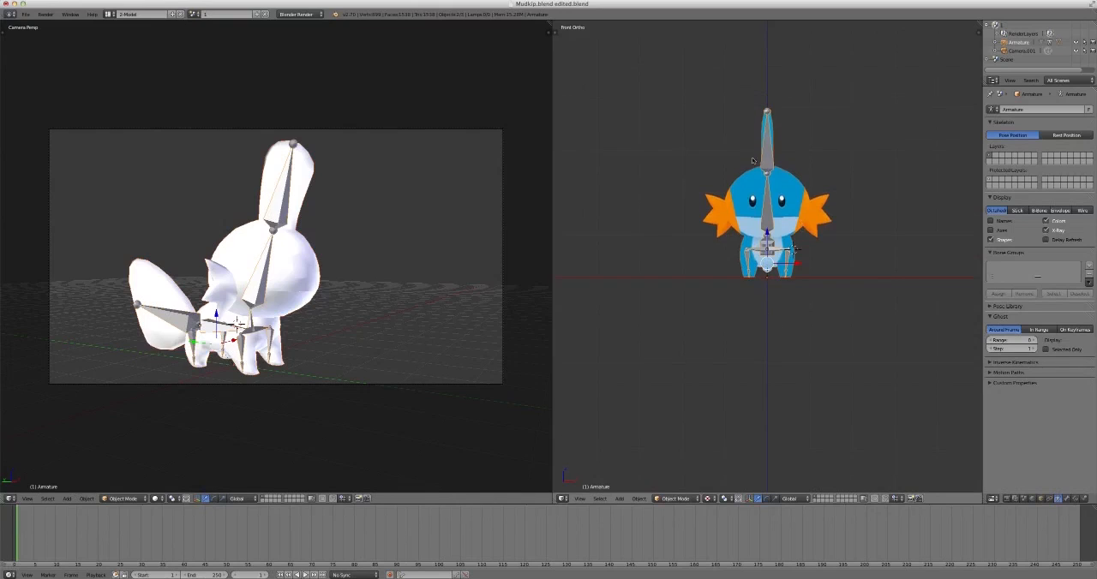
Check the mesh, put the armature into Pose Mode to test, then return to Object Mode.
left_click(675, 498)
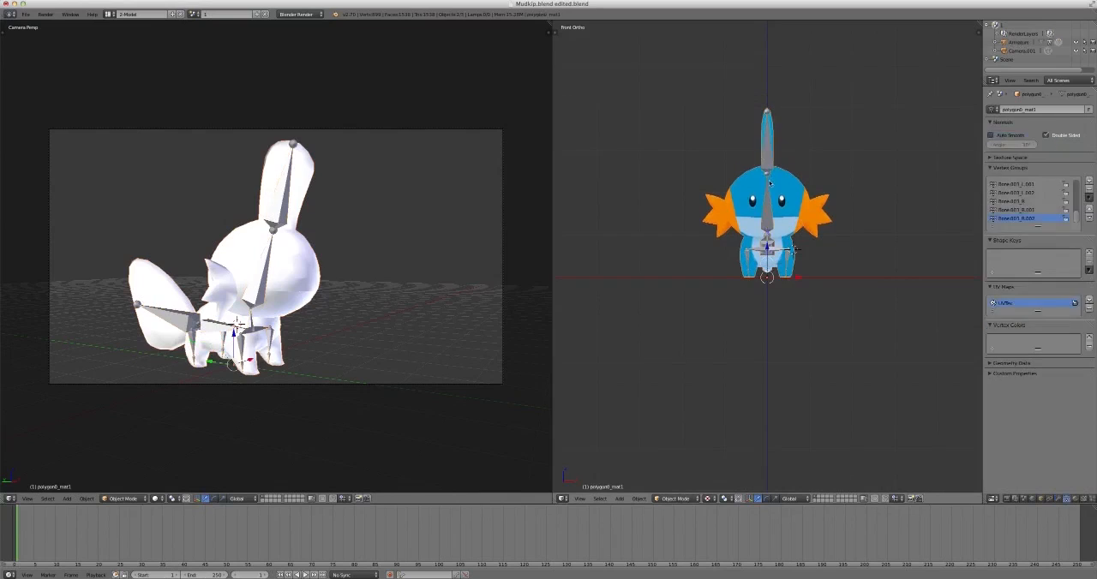
left_click(675, 499)
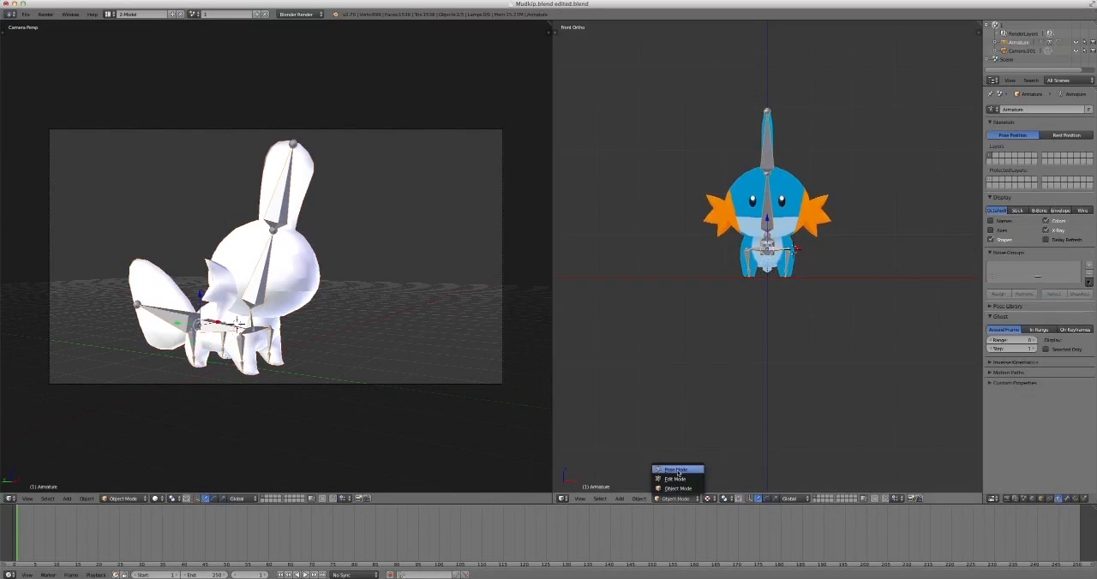
left_click(675, 469)
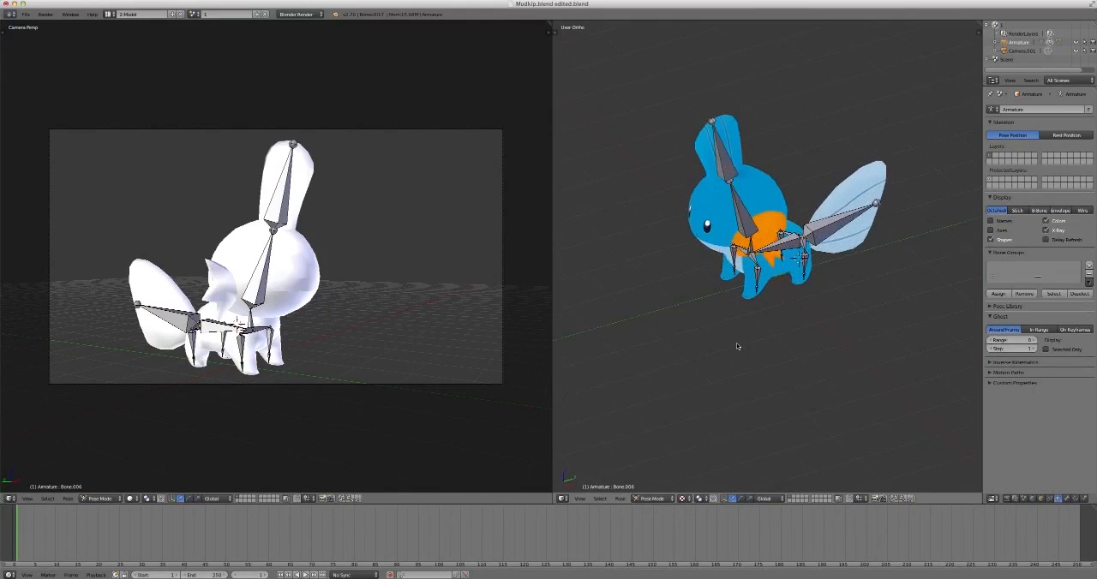
left_click(726, 157)
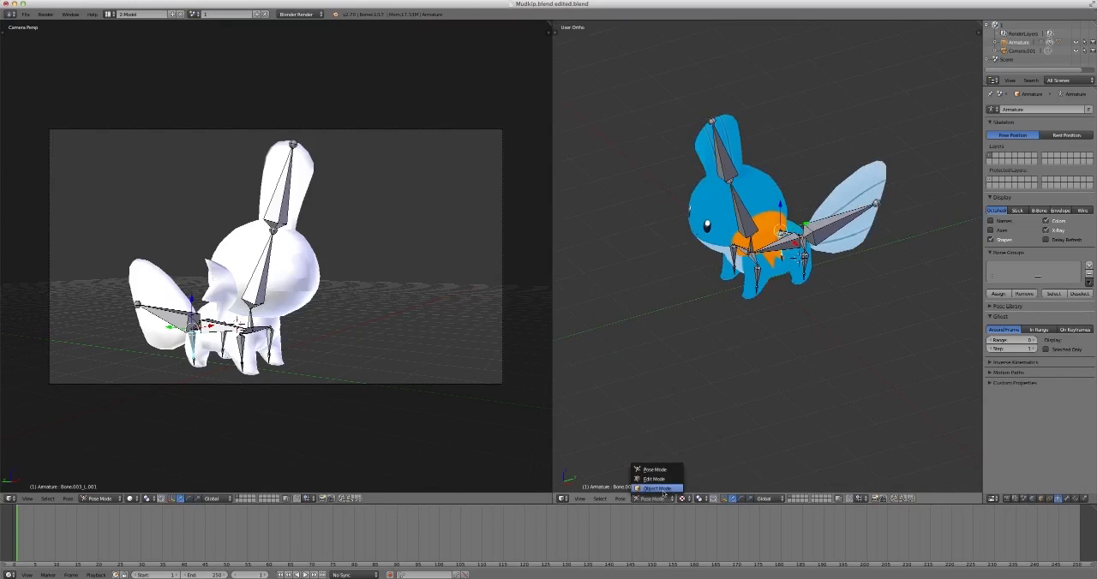
left_click(658, 489)
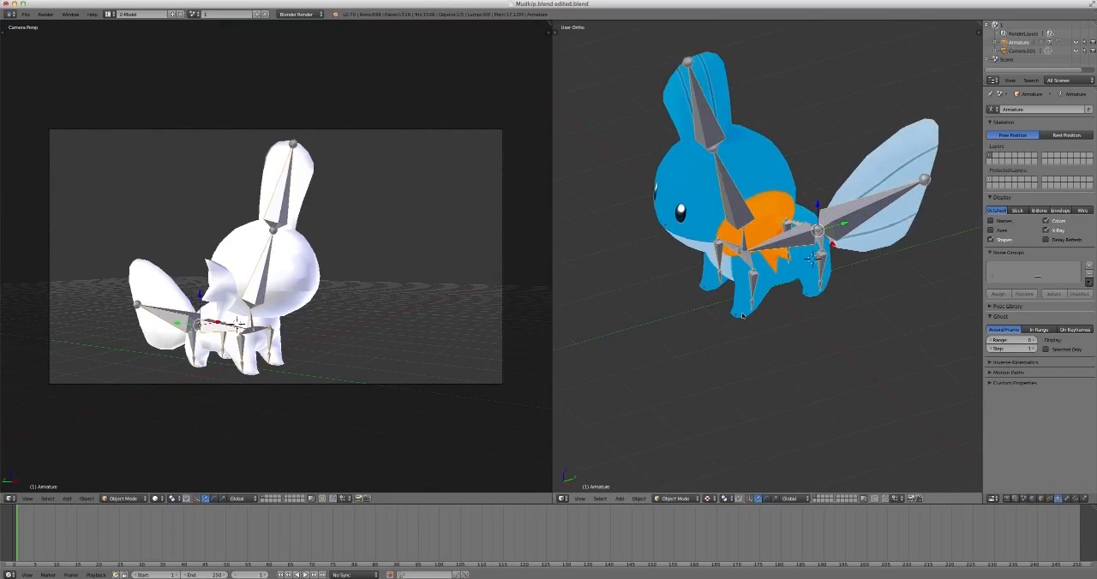